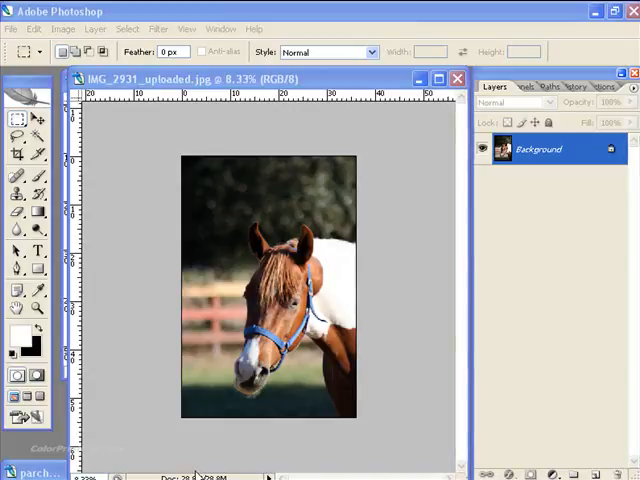
mouse_move(340, 224)
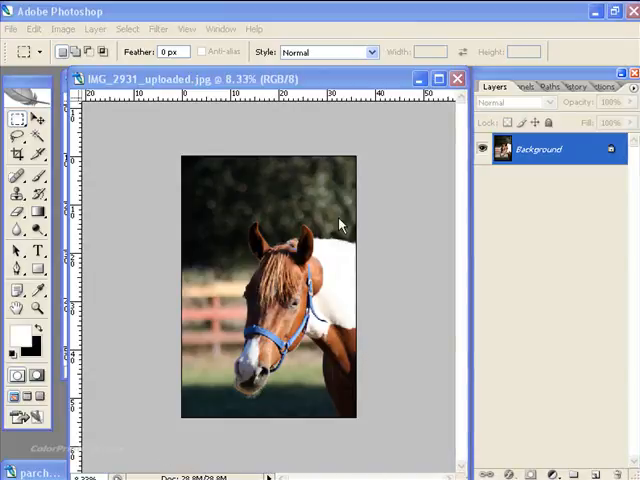
mouse_move(236, 258)
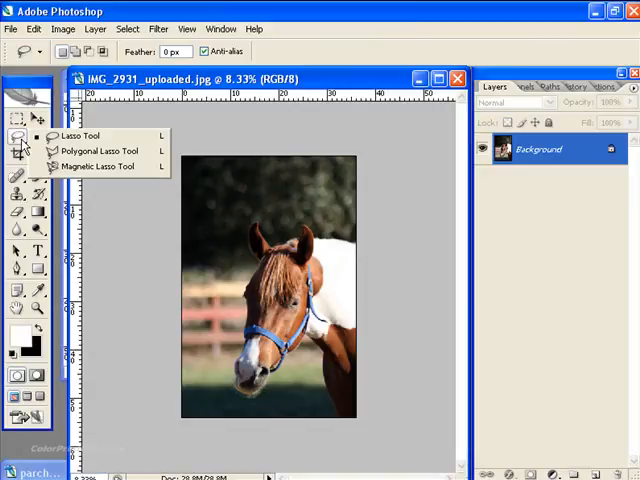
mouse_move(72, 152)
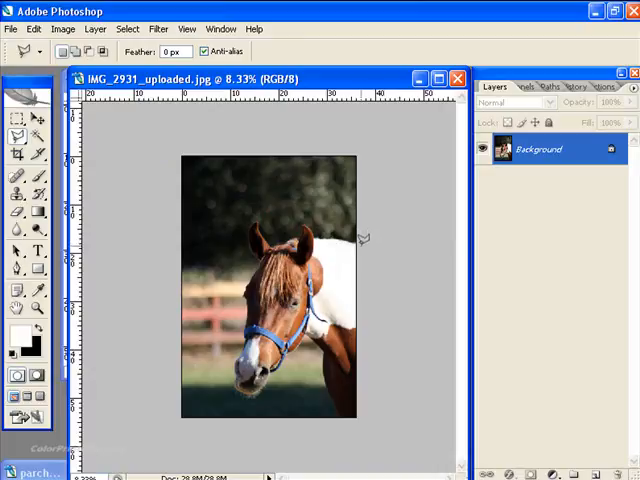
mouse_move(356, 236)
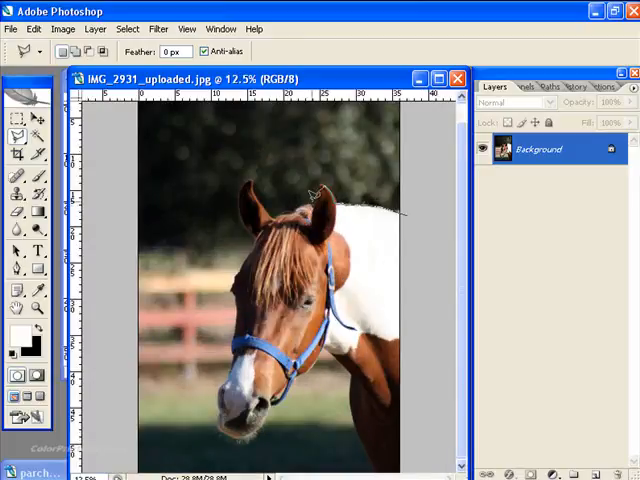
mouse_move(318, 184)
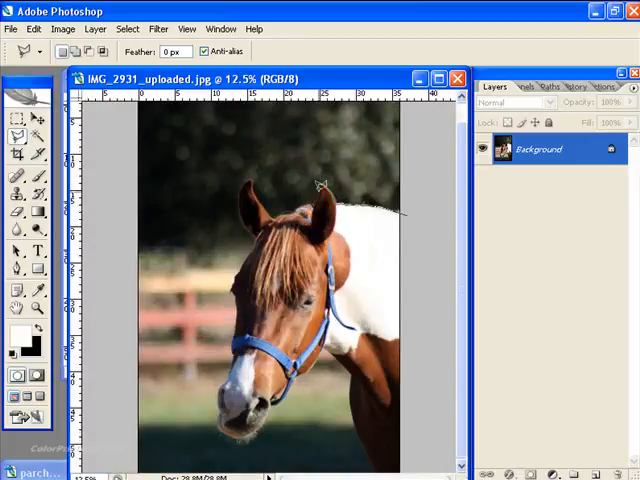
mouse_move(318, 196)
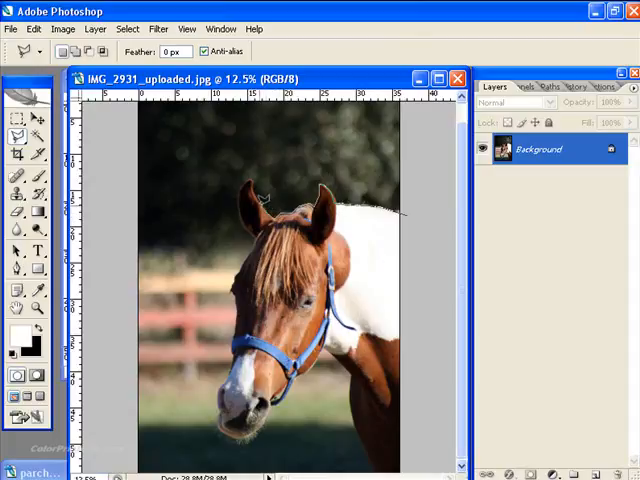
mouse_move(258, 190)
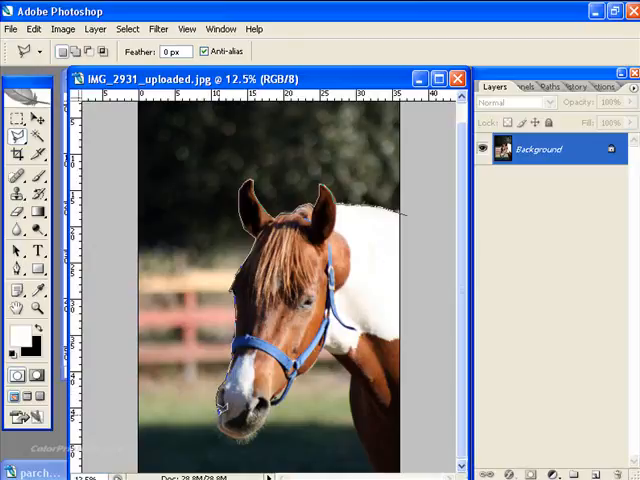
Lasso a selection around the horse's ears, head, neck and body.
left_click_drag(220, 408, 404, 212)
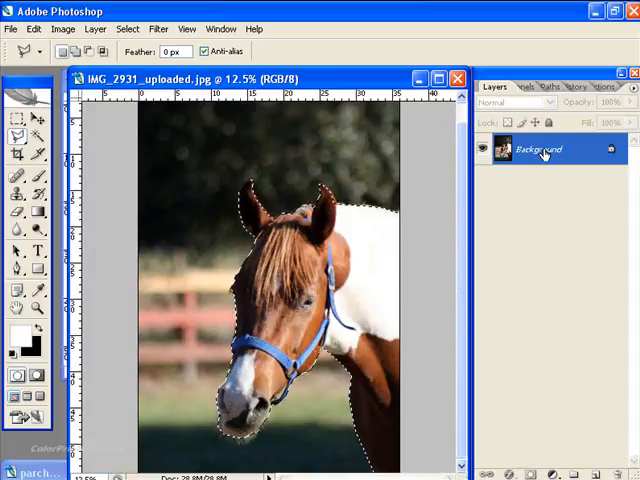
Duplicate the Background layer and rename the copy 'horse'.
right_click(540, 148)
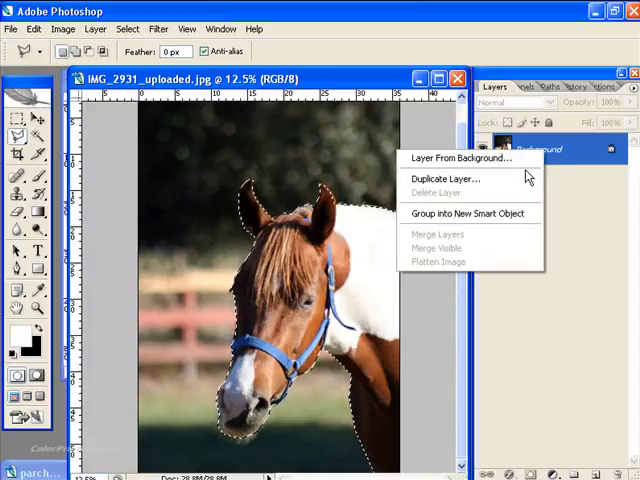
left_click(444, 180)
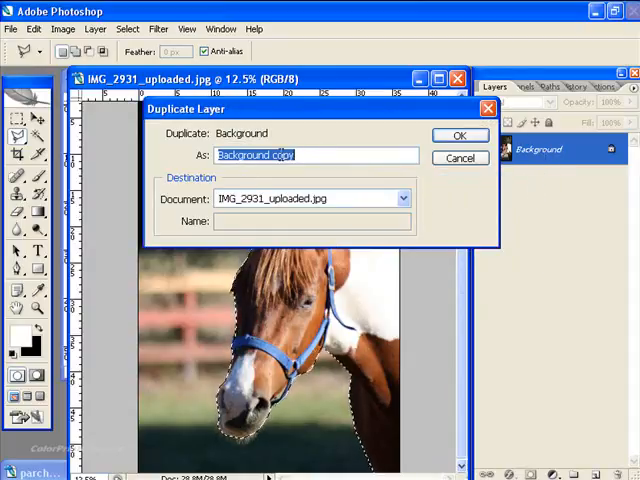
mouse_move(408, 150)
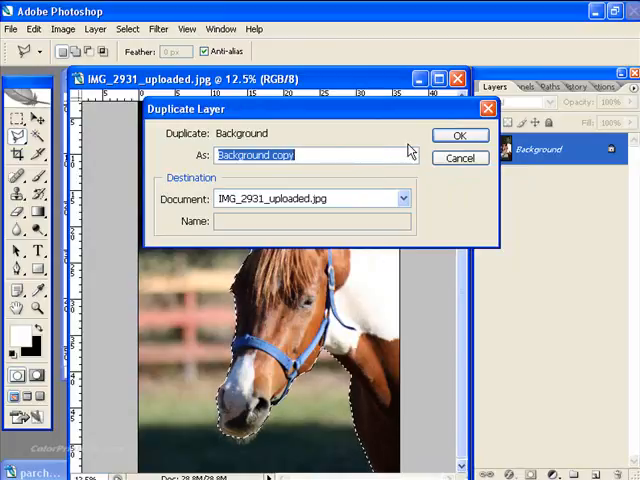
left_click(460, 134)
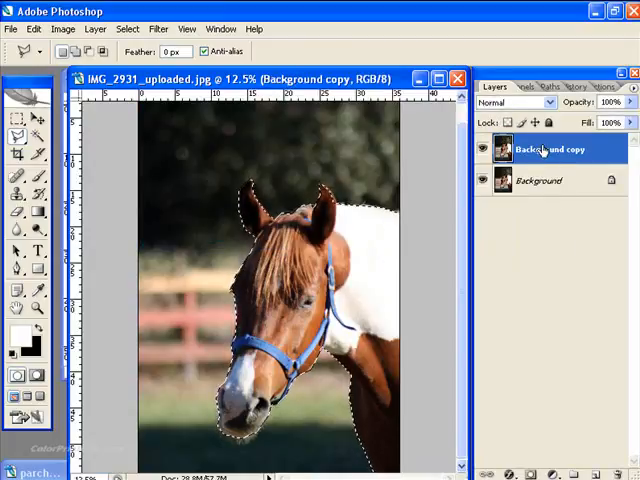
double_click(548, 148)
type("horse")
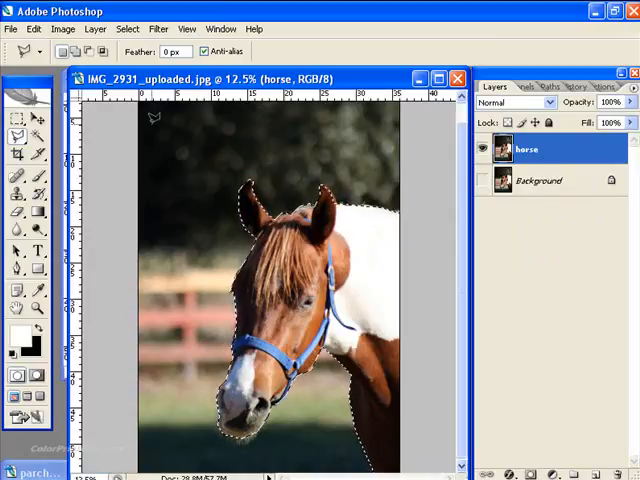
Hide the Background layer, leaving the horse isolated on transparency, and deselect.
left_click(128, 28)
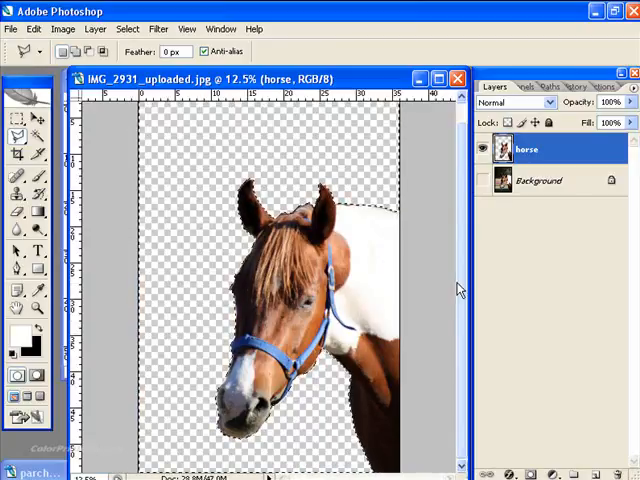
left_click(126, 28)
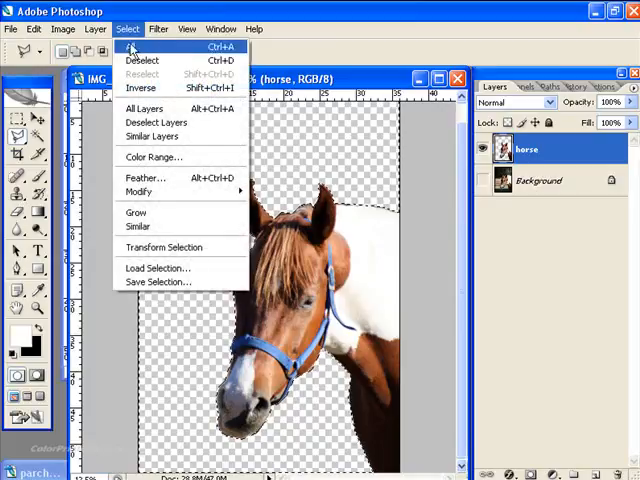
left_click(140, 60)
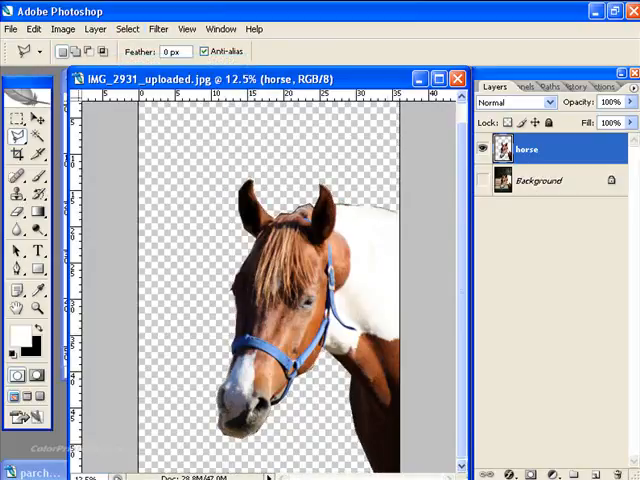
mouse_move(410, 332)
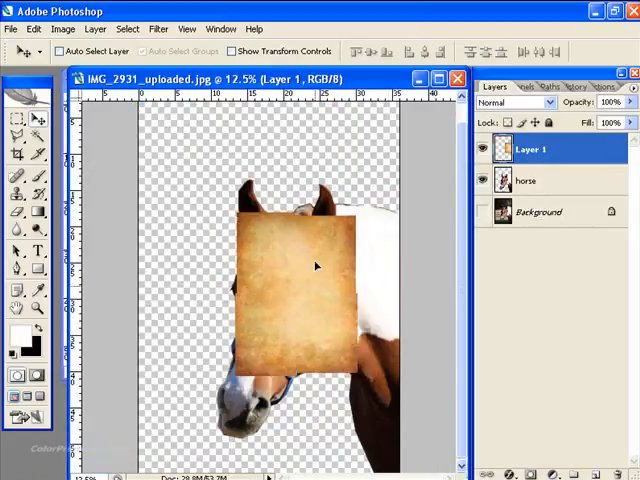
Move the parchment texture layer beneath the horse layer.
left_click_drag(316, 264, 296, 262)
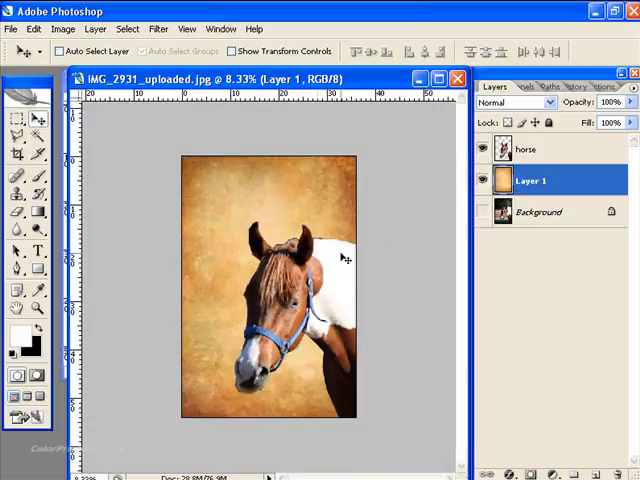
mouse_move(336, 352)
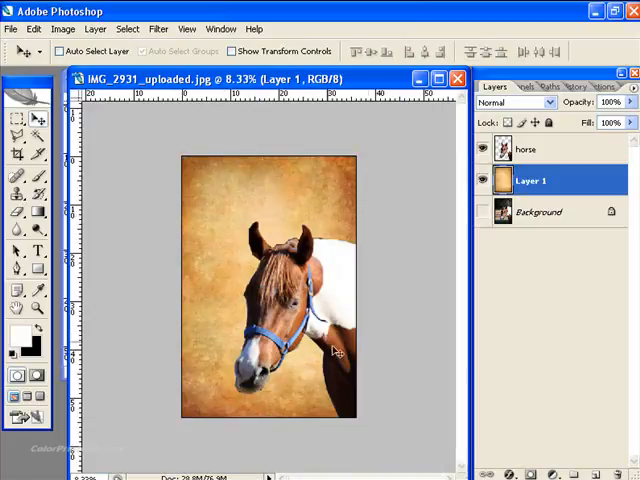
mouse_move(320, 260)
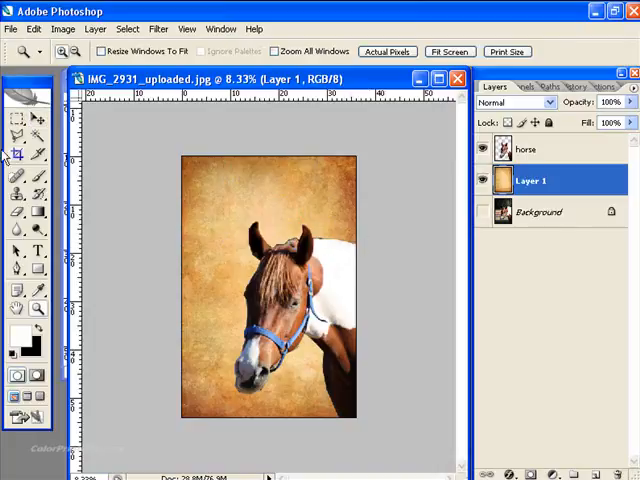
Zoom in to about 50% on the top of the horse's ear and the parchment edge.
left_click(18, 96)
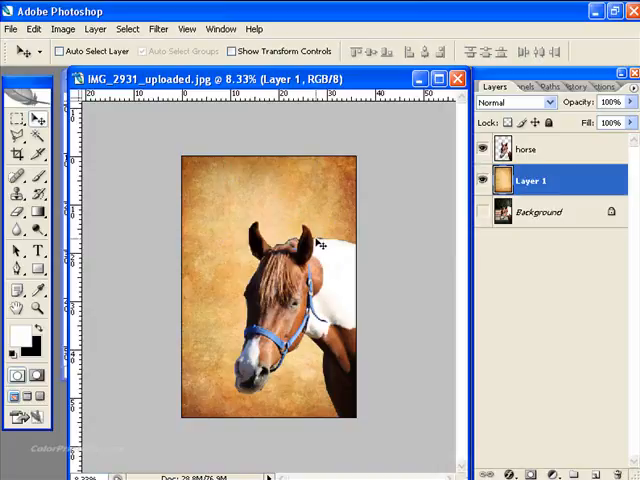
mouse_move(258, 284)
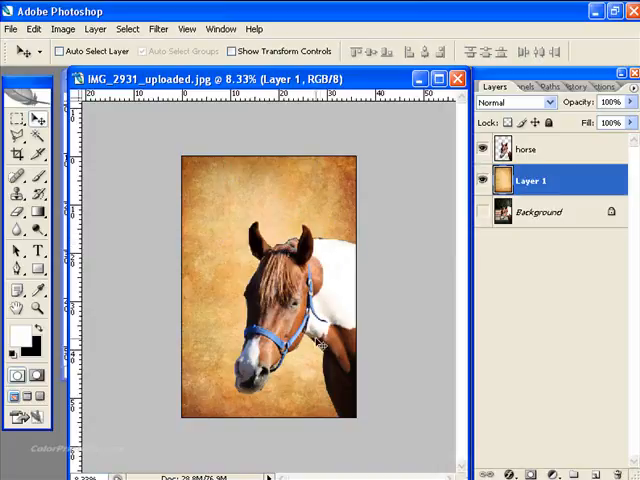
mouse_move(256, 258)
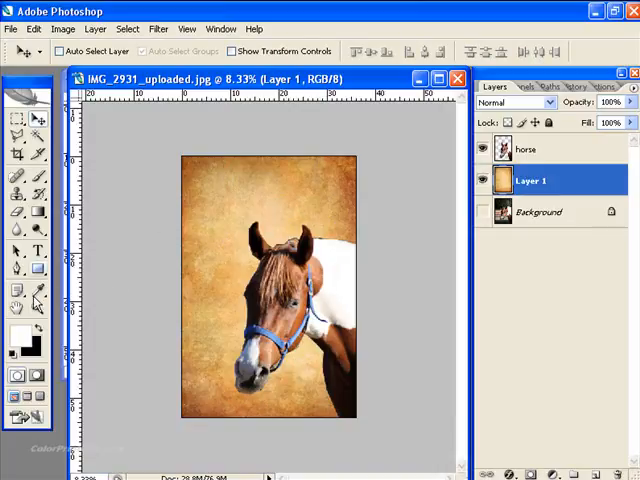
left_click(38, 308)
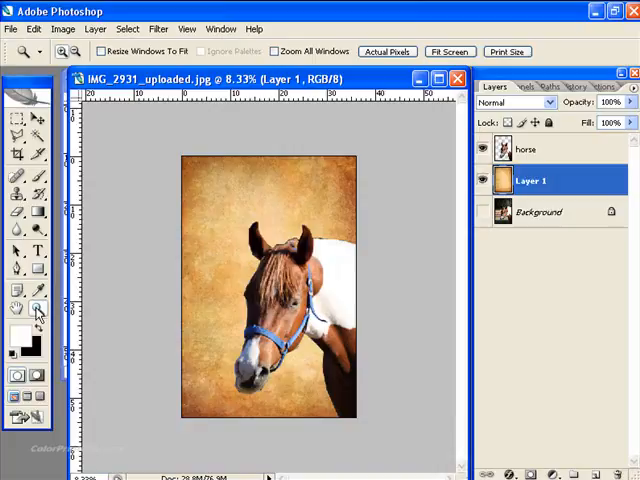
left_click_drag(316, 216, 350, 250)
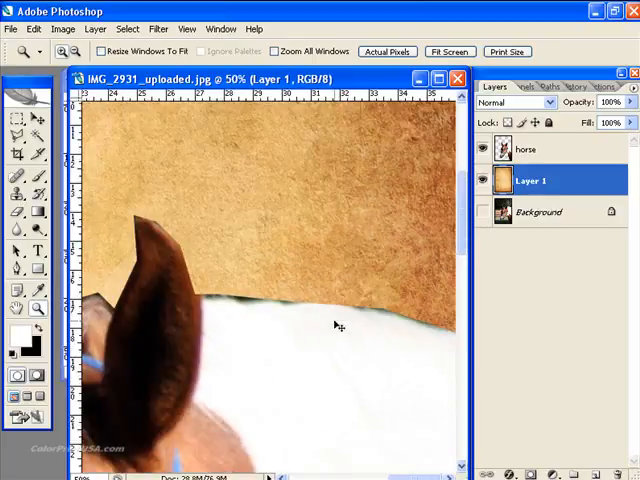
Lasso the white strip along the parchment edge above the ear and delete it.
left_click(18, 136)
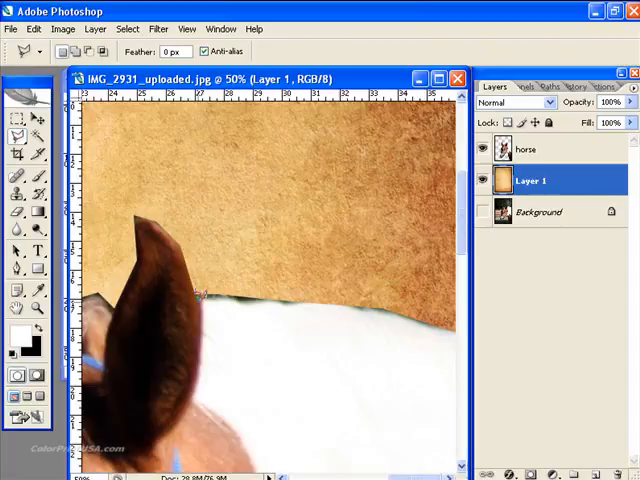
left_click_drag(196, 290, 250, 298)
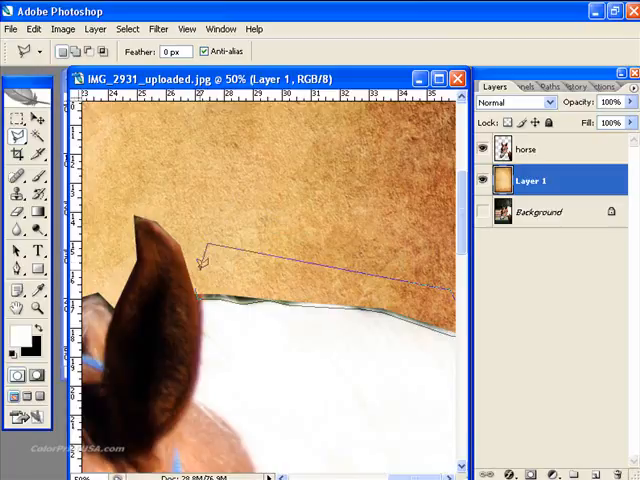
left_click(320, 264)
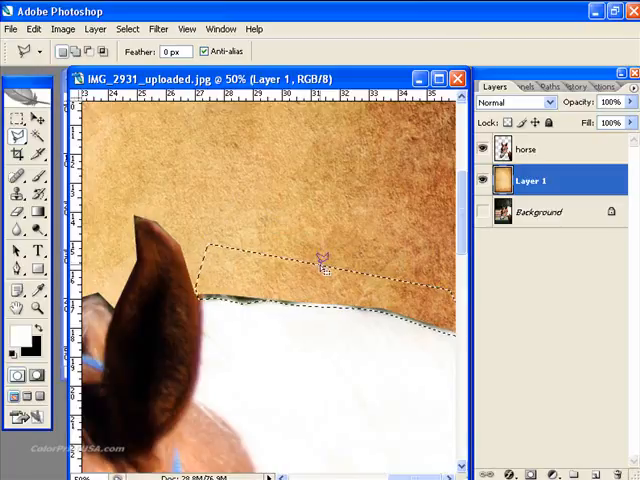
key("Delete")
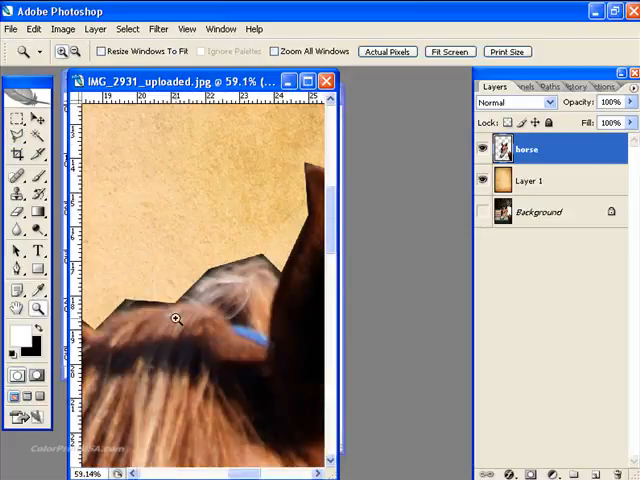
Lasso a polygon around the leftover area above the horse's ears on the horse layer.
left_click(14, 136)
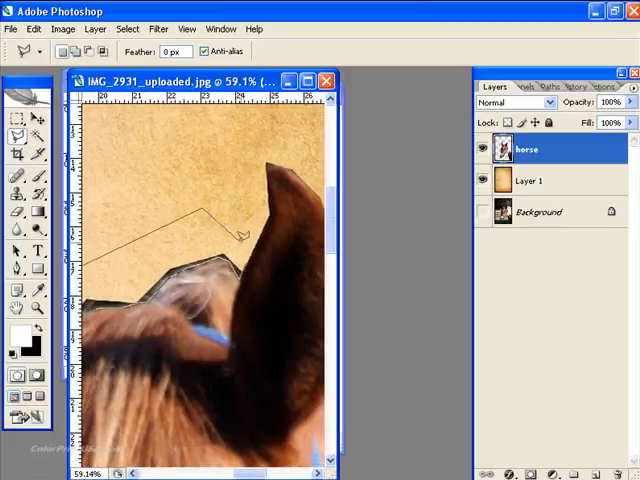
left_click(240, 236)
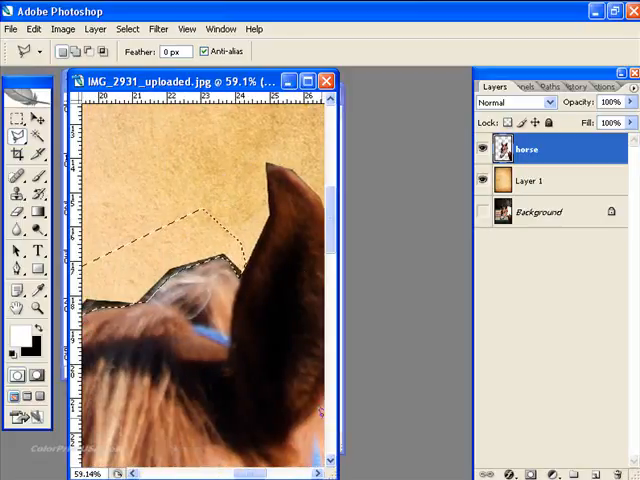
scroll("left", 3)
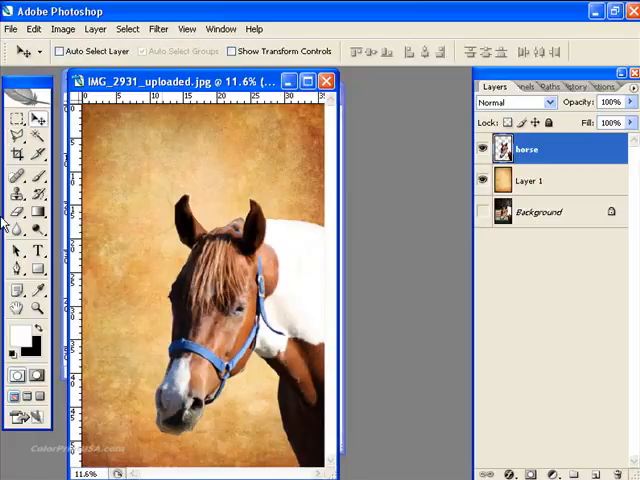
Set up the Blur tool with a soft brush at reduced strength for softening the ear edges.
left_click(18, 232)
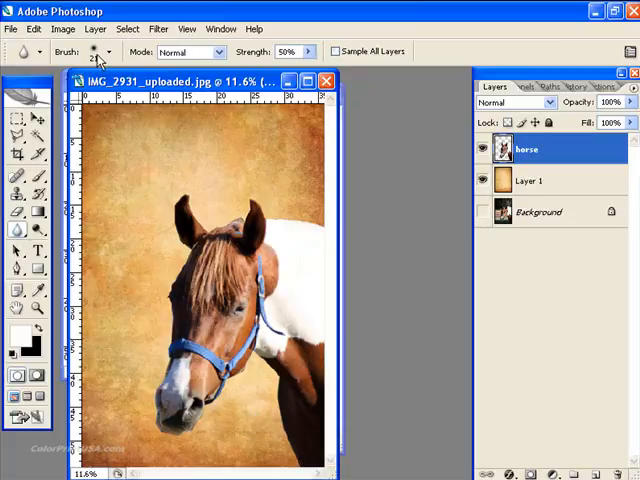
left_click(108, 52)
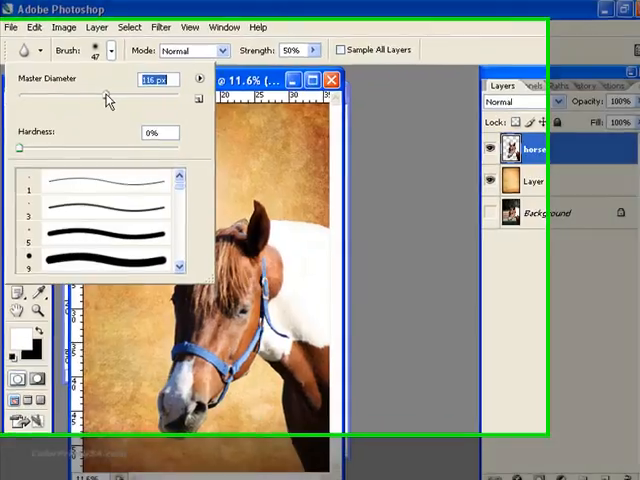
left_click_drag(108, 96, 140, 88)
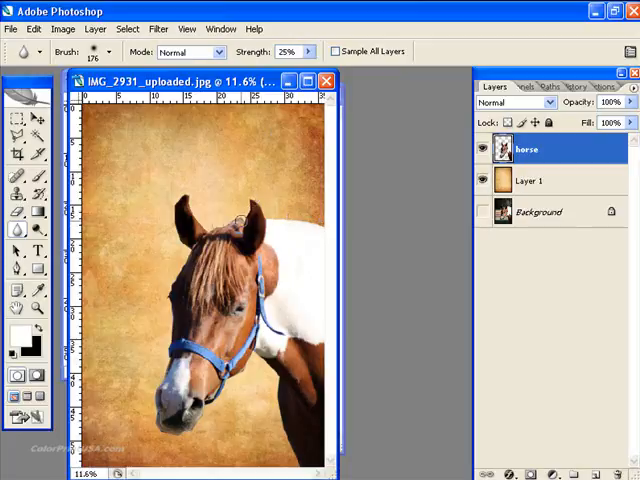
mouse_move(176, 244)
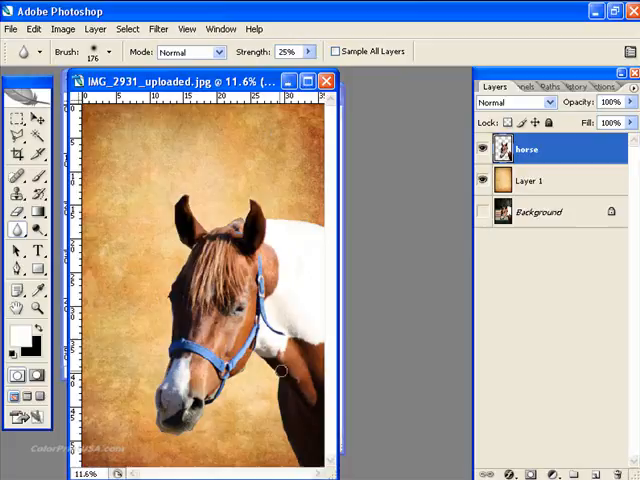
mouse_move(406, 392)
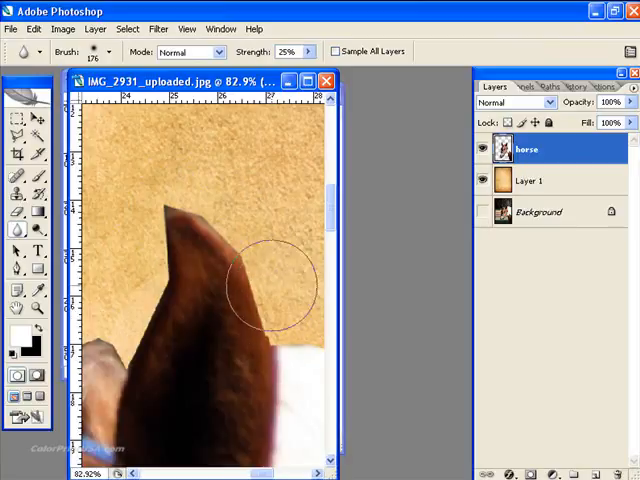
mouse_move(230, 224)
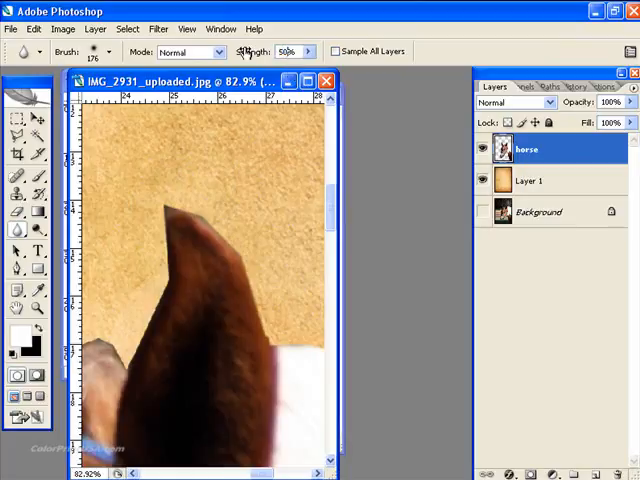
mouse_move(264, 436)
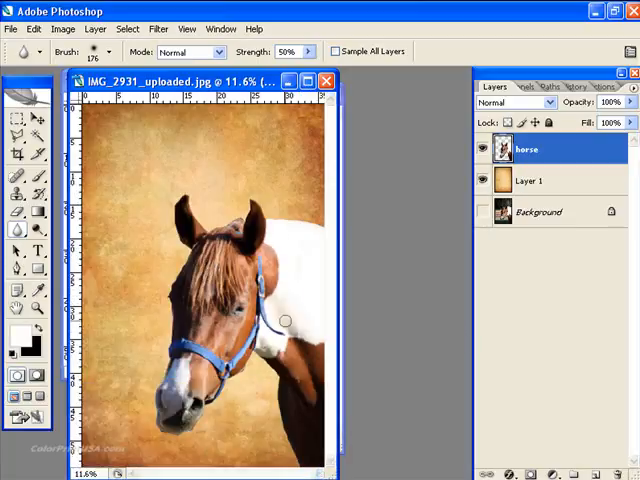
Add a Drop Shadow layer style to the horse layer, keeping the image in view.
left_click(484, 212)
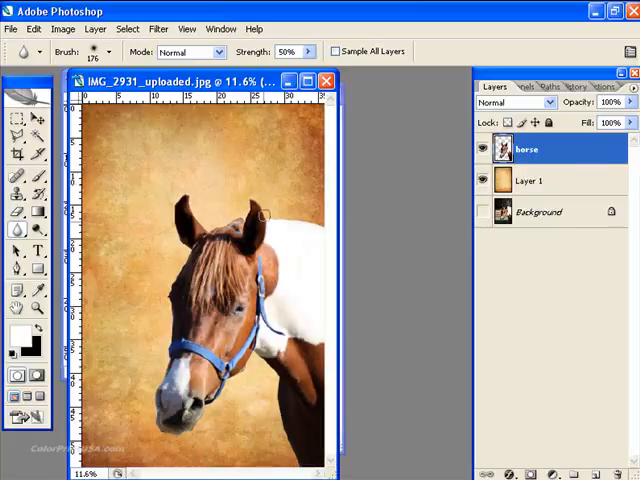
mouse_move(460, 398)
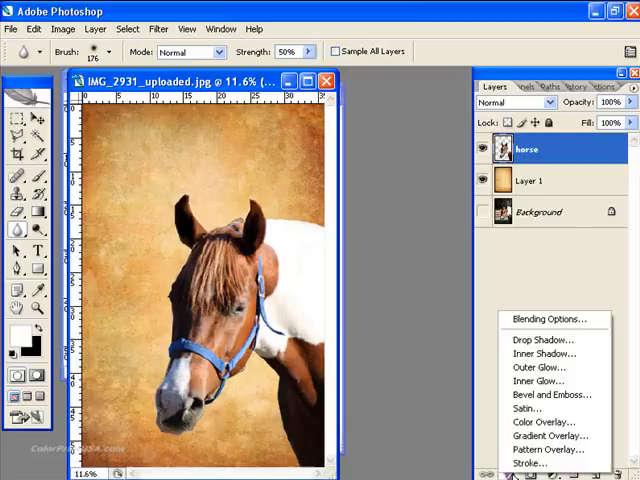
mouse_move(544, 340)
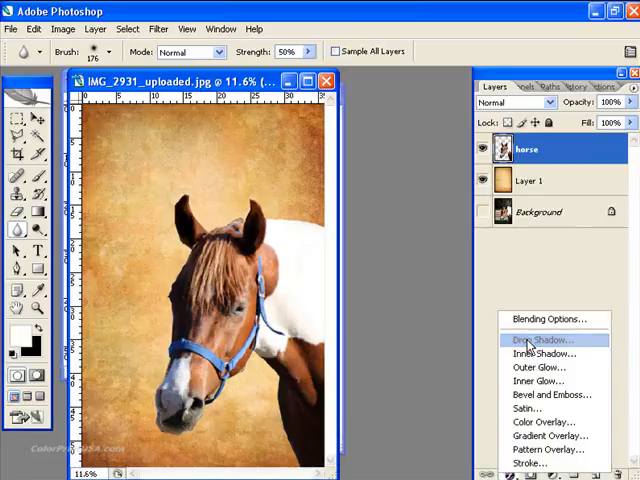
left_click(544, 340)
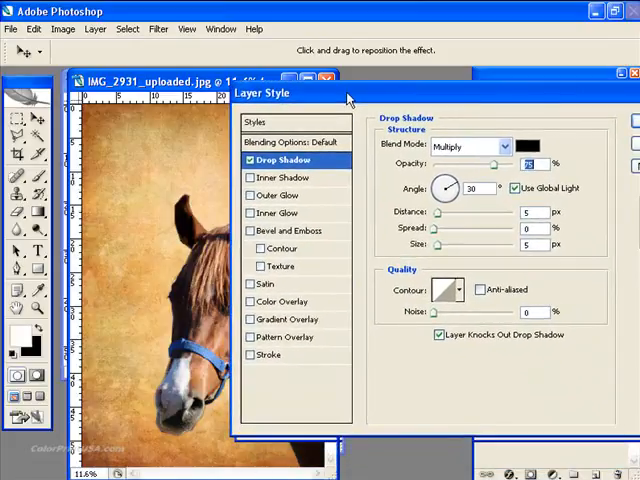
left_click_drag(350, 92, 290, 72)
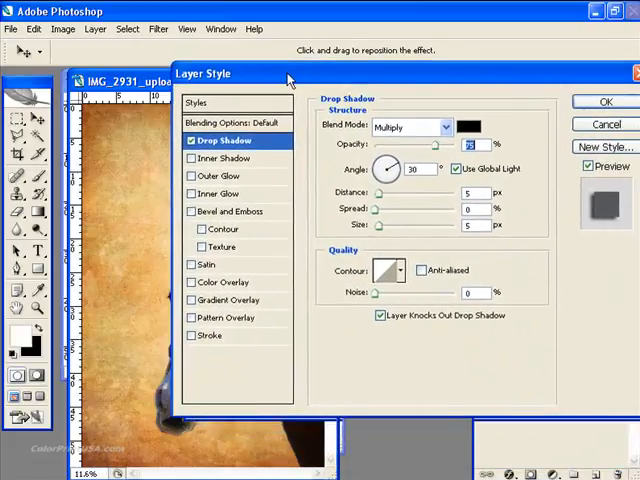
left_click_drag(290, 72, 278, 58)
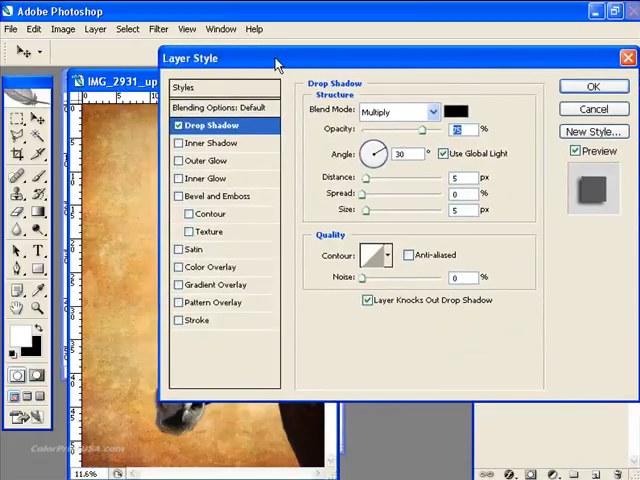
left_click_drag(278, 58, 360, 78)
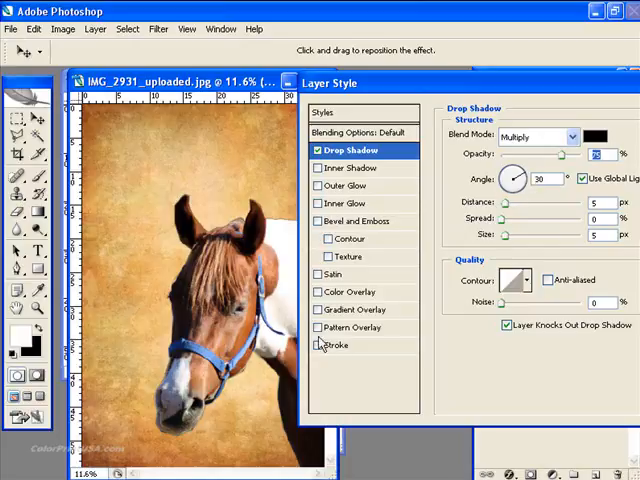
mouse_move(298, 320)
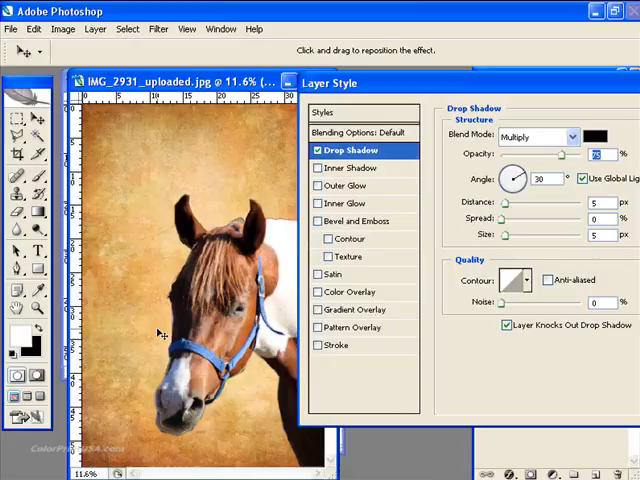
mouse_move(524, 184)
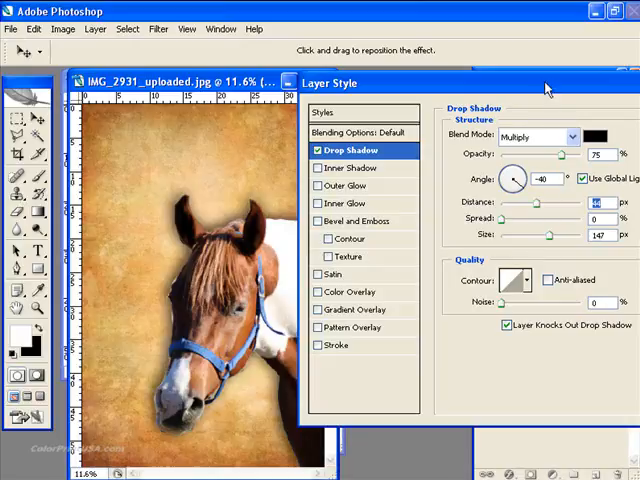
Apply the shadow as Multiply, 75% opacity, angle -40, distance 46 px, size 147 px.
left_click_drag(544, 84, 612, 78)
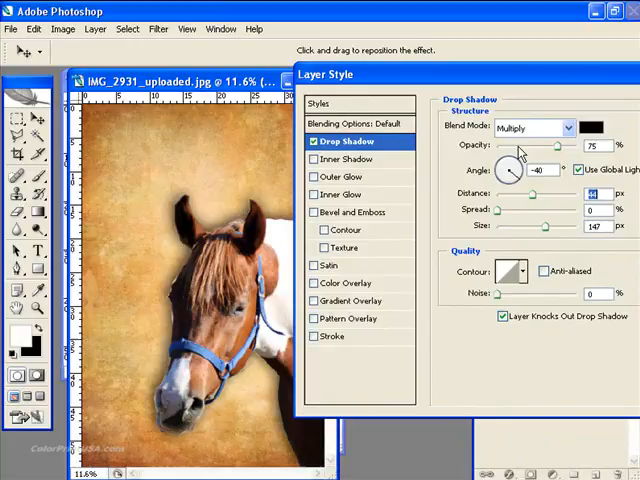
left_click_drag(570, 146, 528, 146)
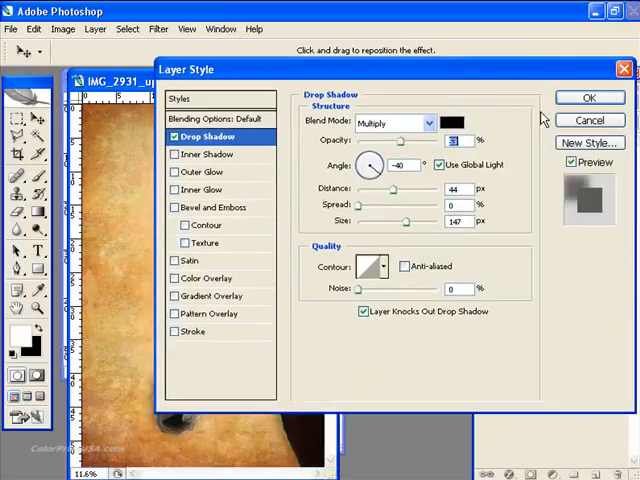
left_click(588, 96)
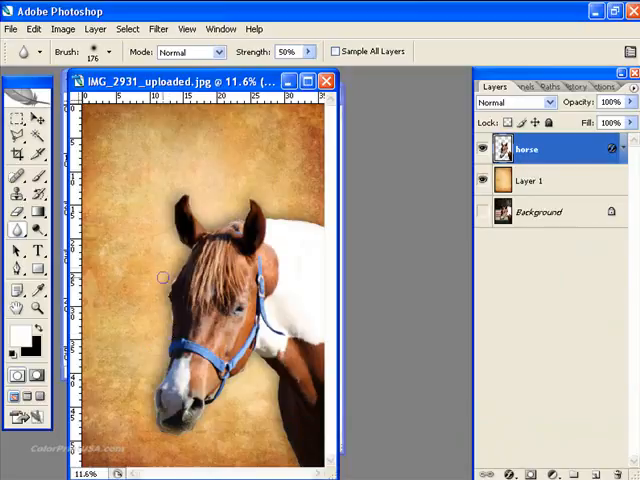
mouse_move(170, 334)
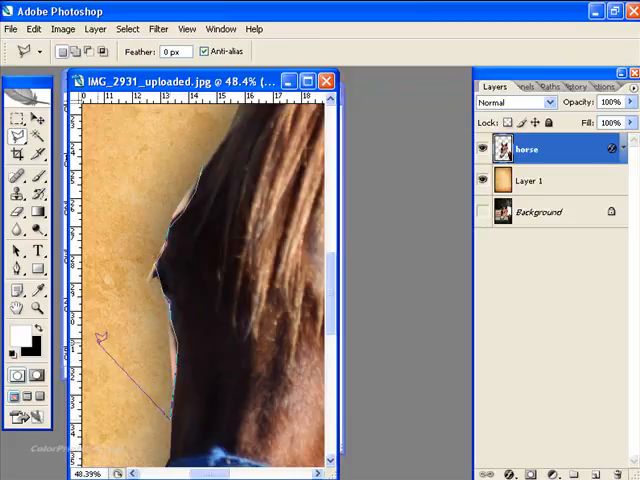
Solo the horse layer so it shows alone over transparency.
left_click(202, 160)
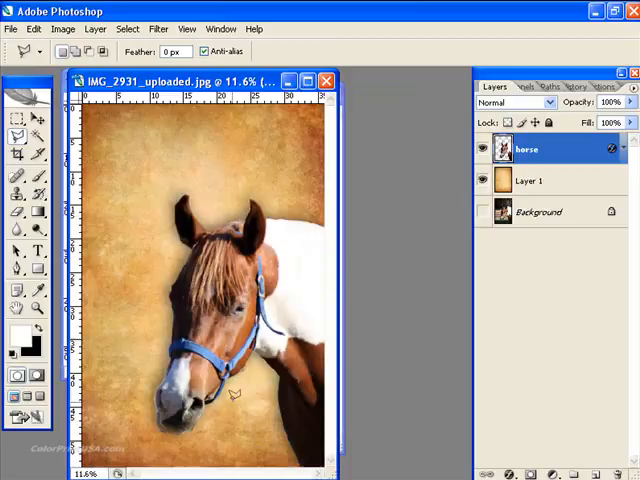
mouse_move(284, 256)
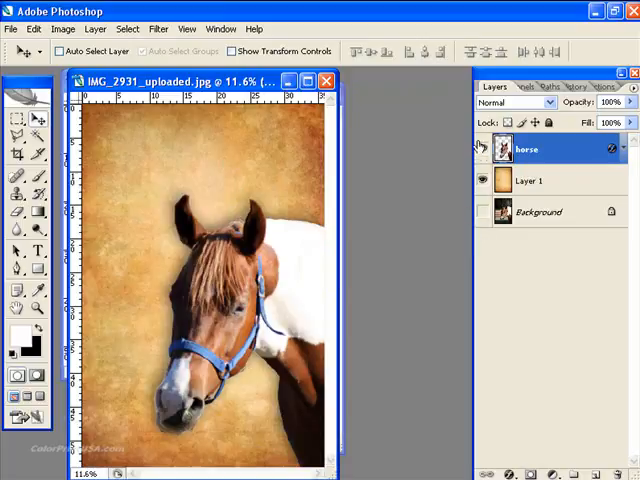
left_click(484, 180)
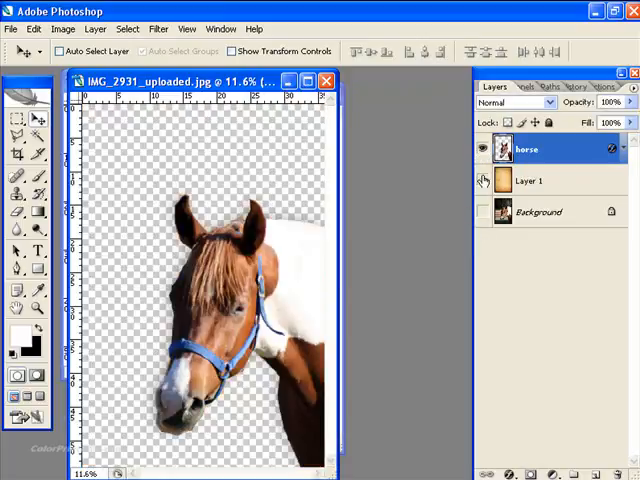
Show all layers again and add a new empty Layer 2 above the Background, ready for a black fill.
left_click(484, 180)
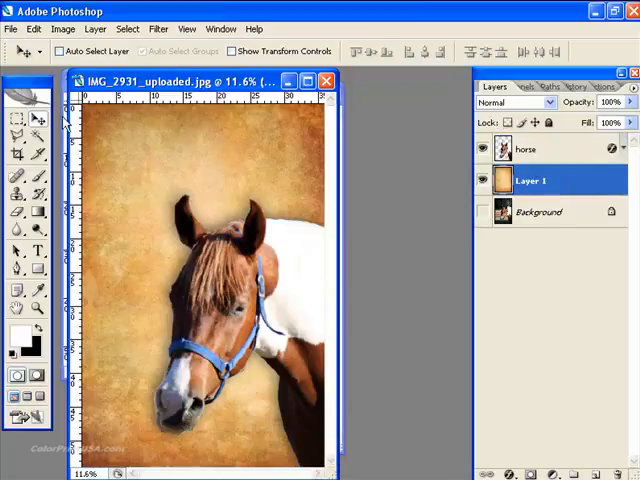
mouse_move(556, 220)
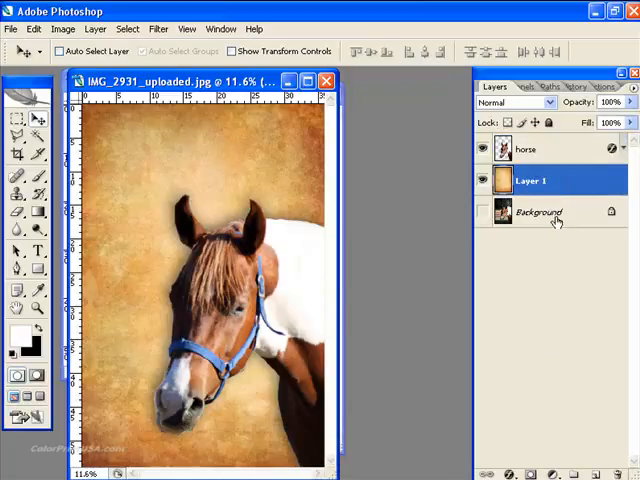
left_click(538, 212)
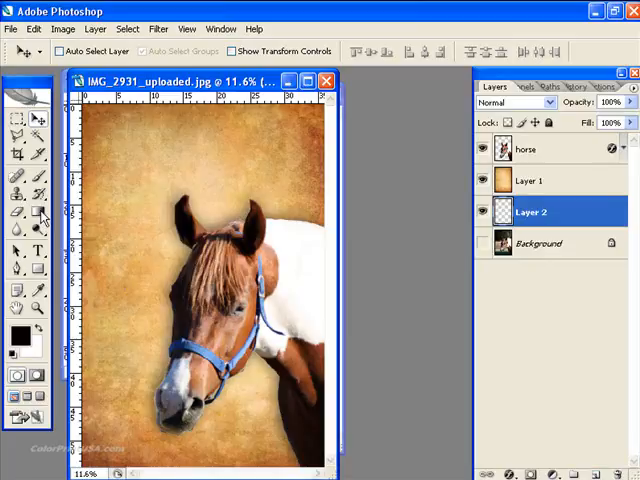
left_click(38, 212)
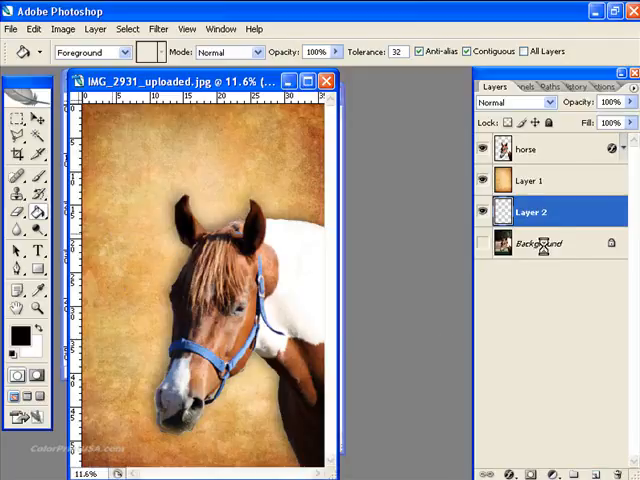
left_click(528, 180)
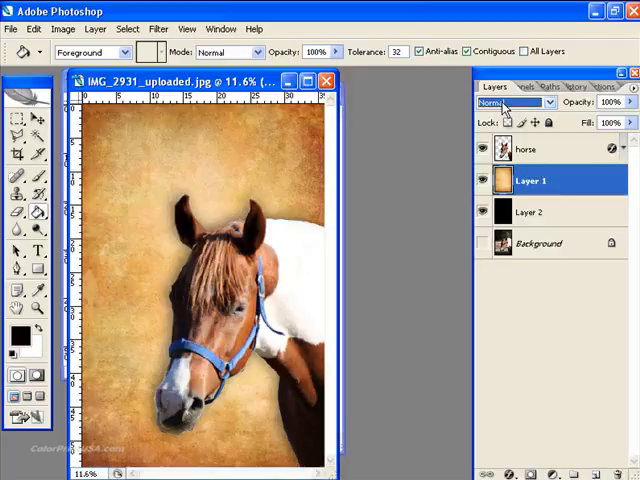
Cycle through blend modes on the parchment layer and settle on Hard Light, then select the black Layer 2.
left_click(516, 104)
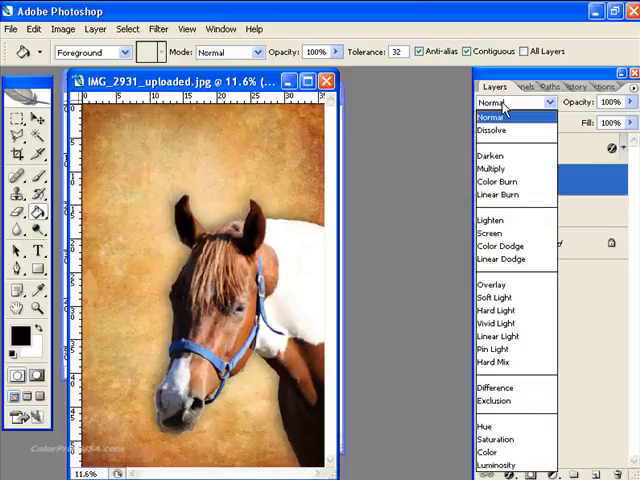
left_click(490, 116)
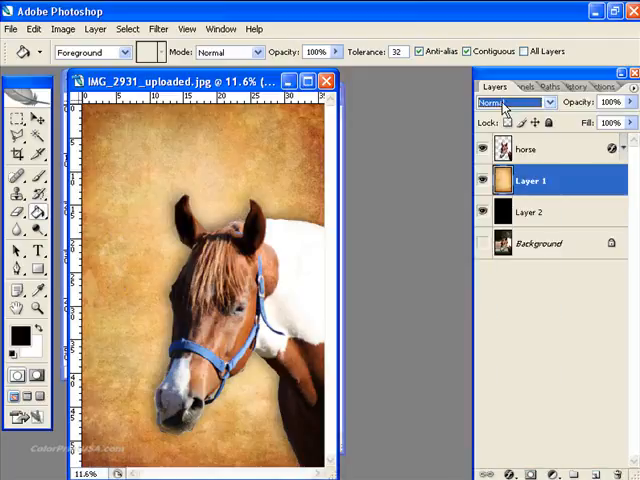
left_click(516, 104)
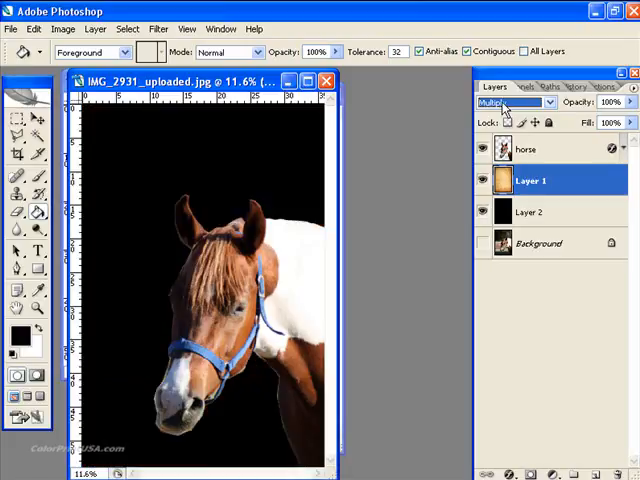
left_click(516, 104)
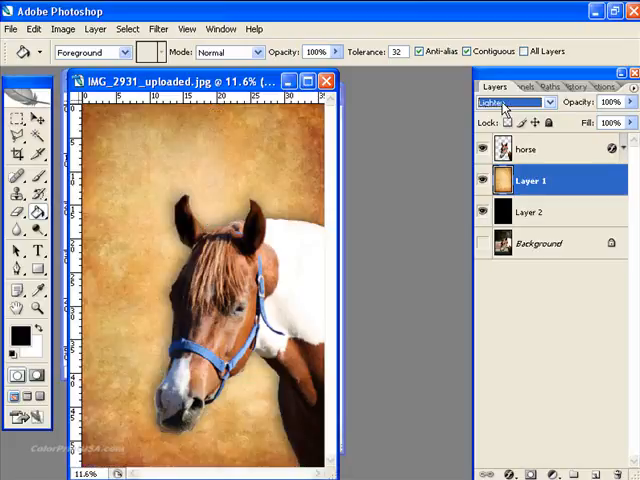
left_click(512, 104)
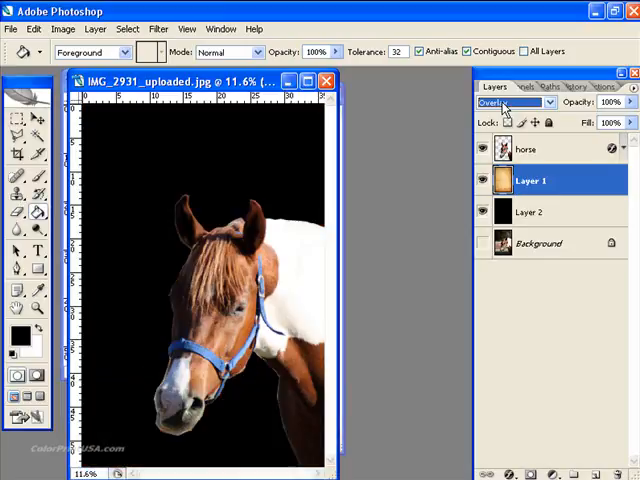
left_click(516, 104)
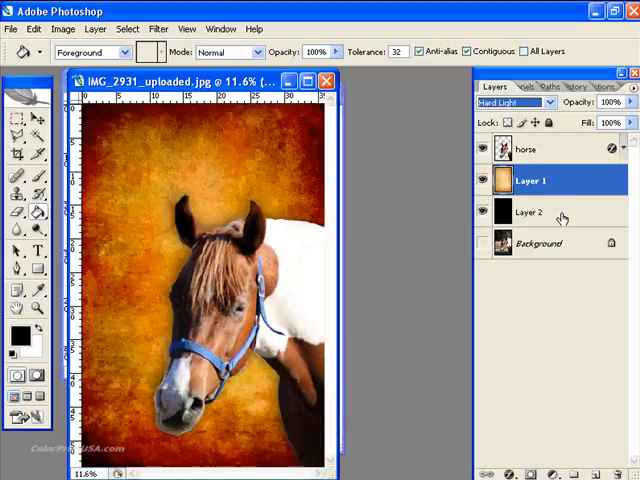
left_click(530, 212)
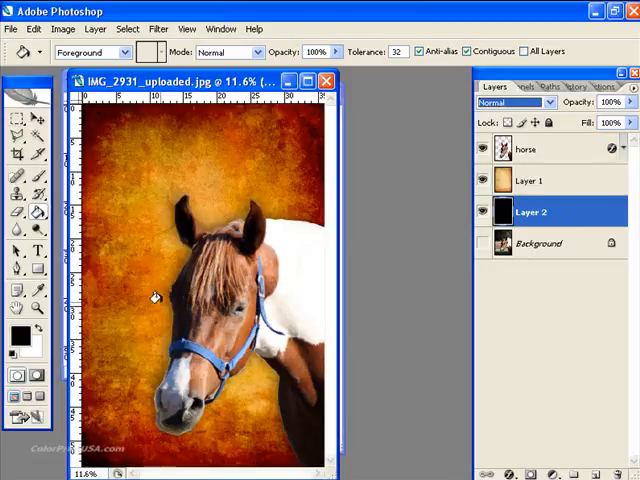